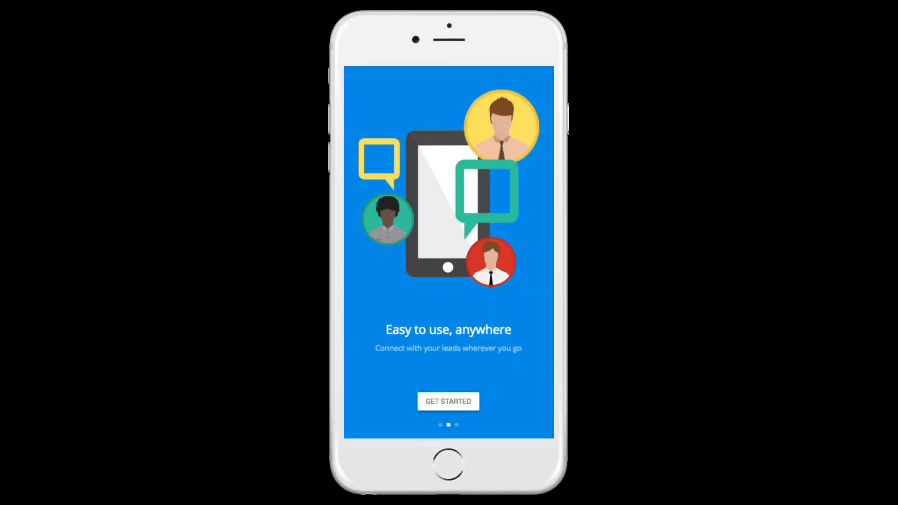
# Step: Swipe through the intro slides and tap GET STARTED to reach Home
pyautogui.hscroll(-3)
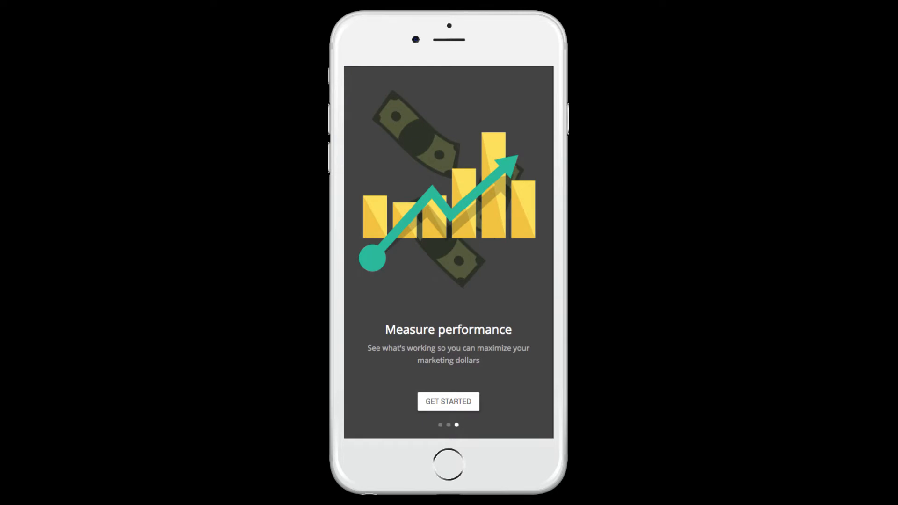
pyautogui.click(448, 401)
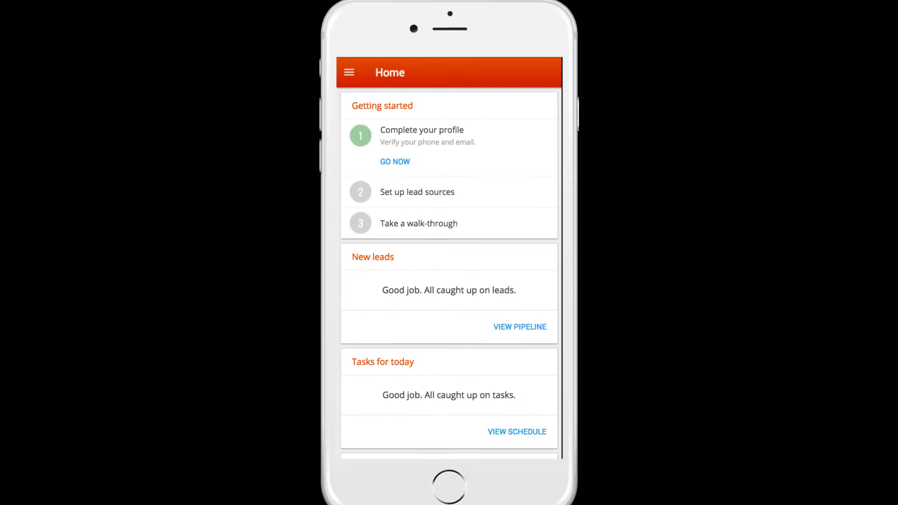
# Step: Open the Profile from Complete your profile and start verifying the mobile phone
pyautogui.click(395, 161)
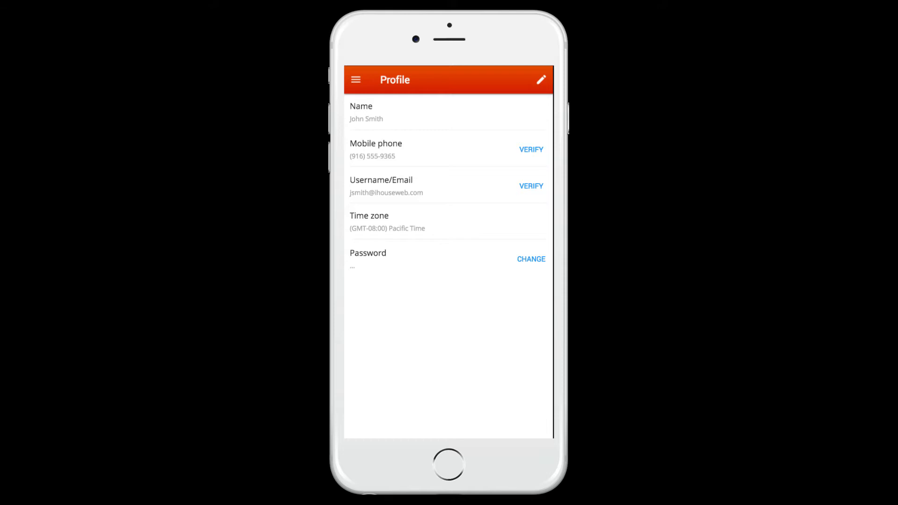
pyautogui.click(531, 149)
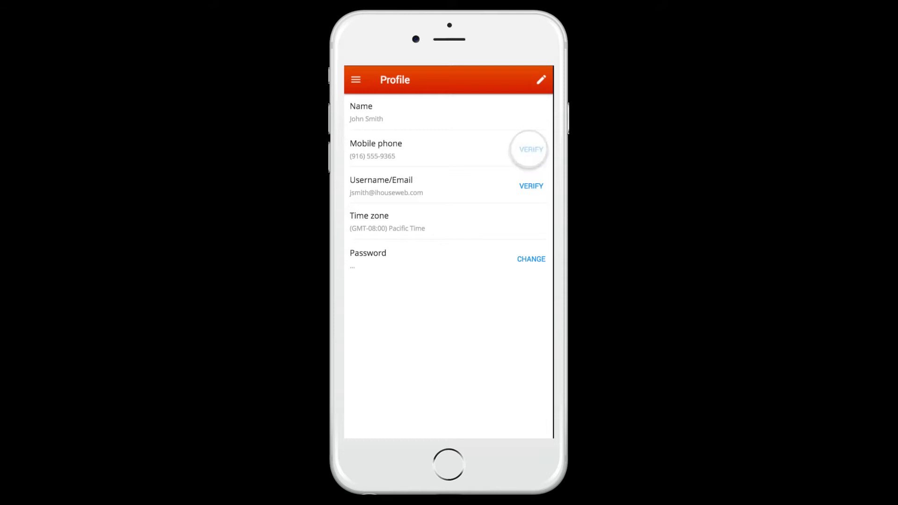
pyautogui.click(530, 150)
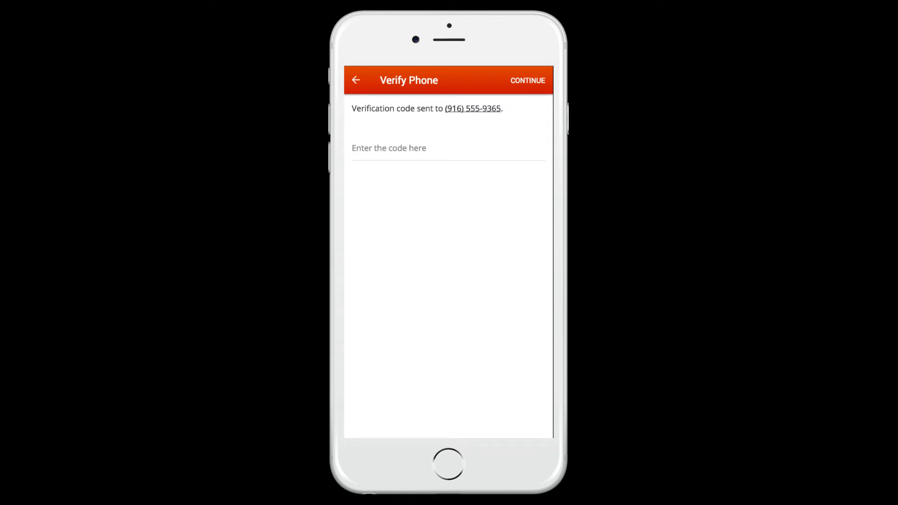
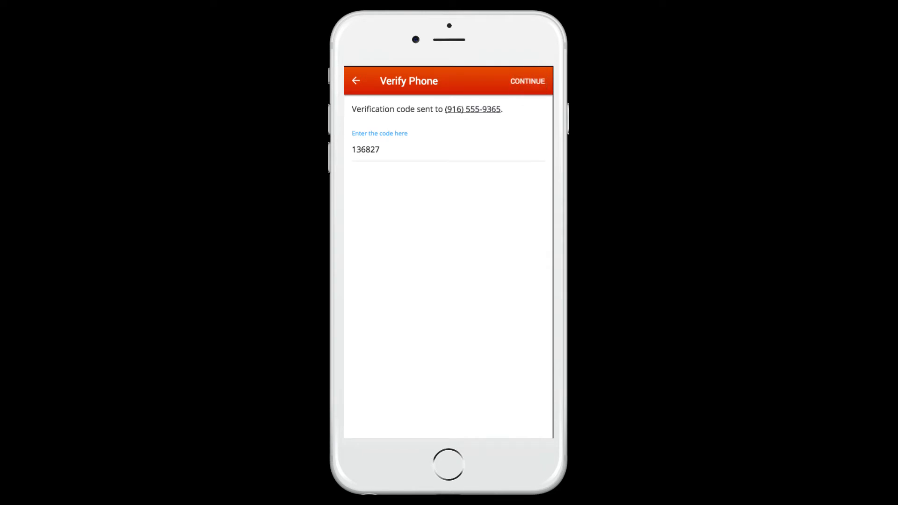
pyautogui.click(527, 81)
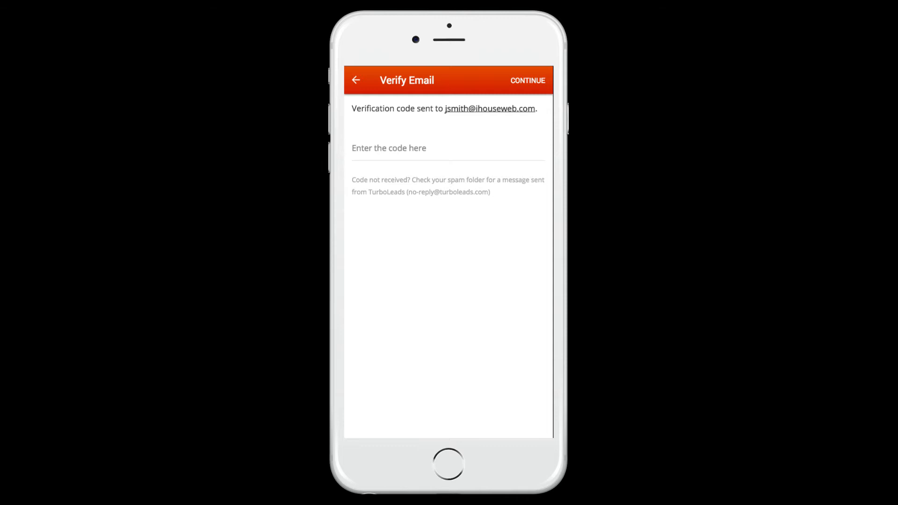
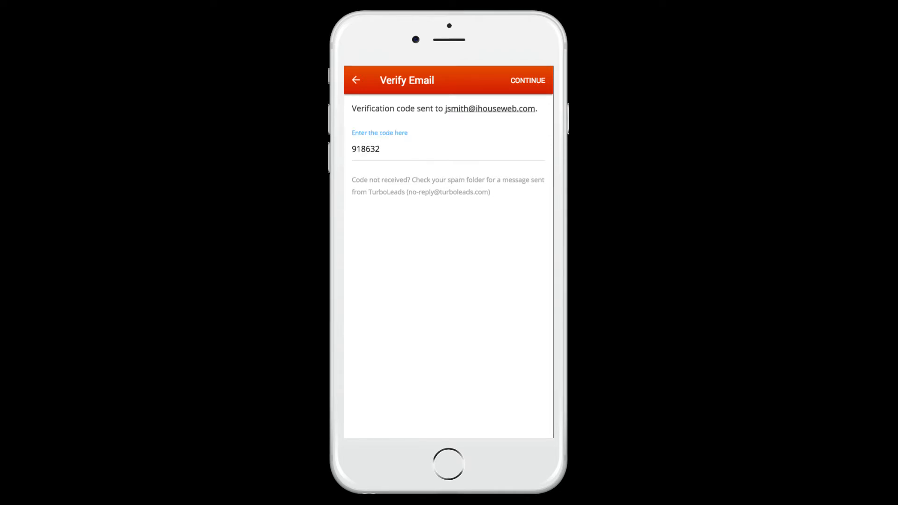
pyautogui.click(528, 81)
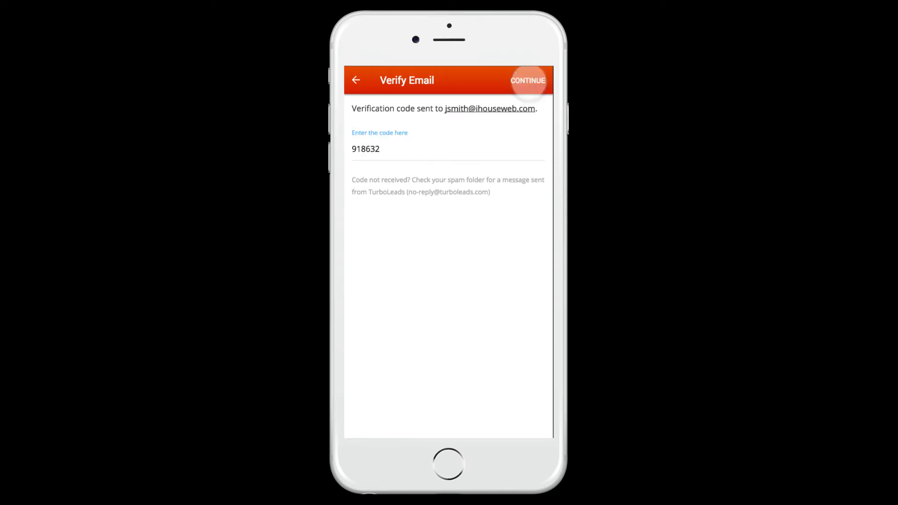
pyautogui.click(528, 80)
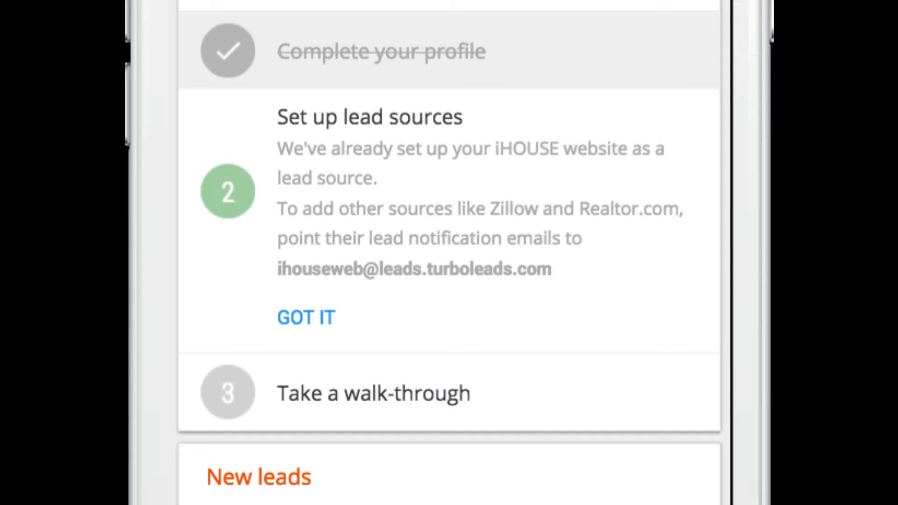
# Step: Read the Set up lead sources card and acknowledge it with GOT IT
pyautogui.doubleClick(413, 270)
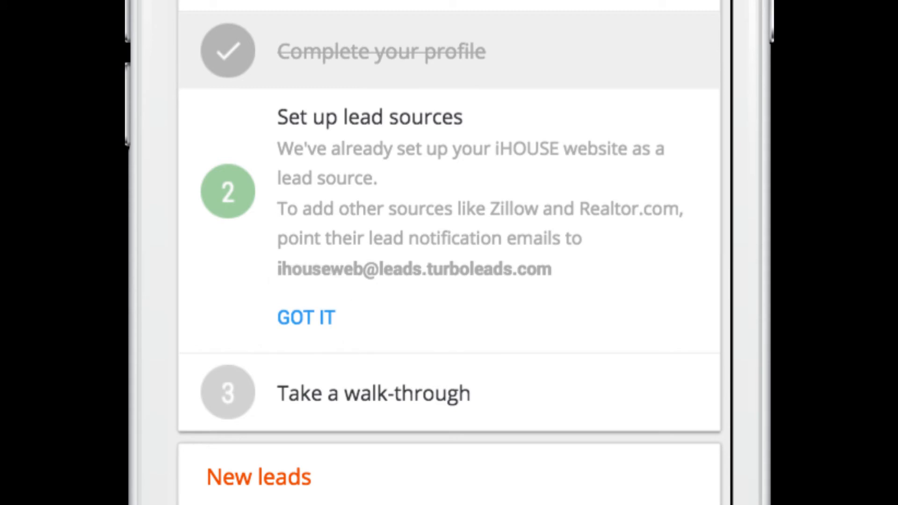
pyautogui.click(306, 317)
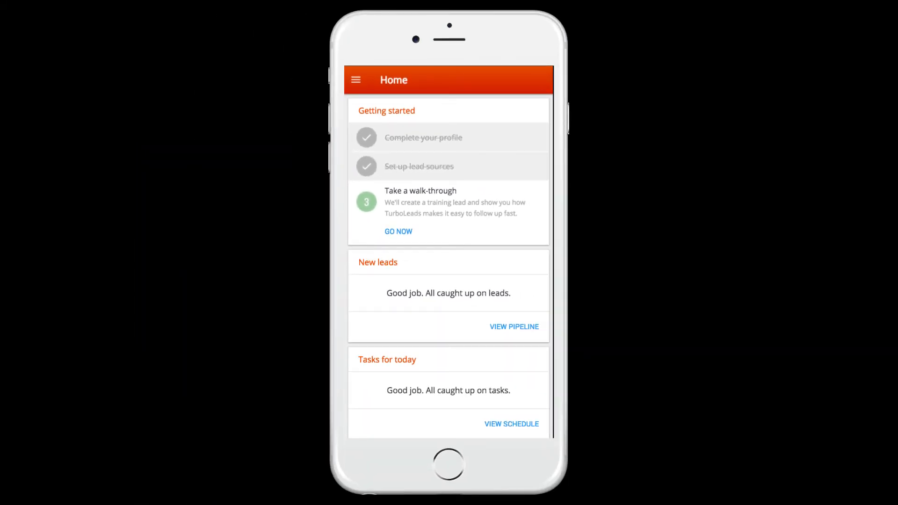
# Step: Launch Take a walk-through and open the Training Lead from New leads
pyautogui.click(398, 232)
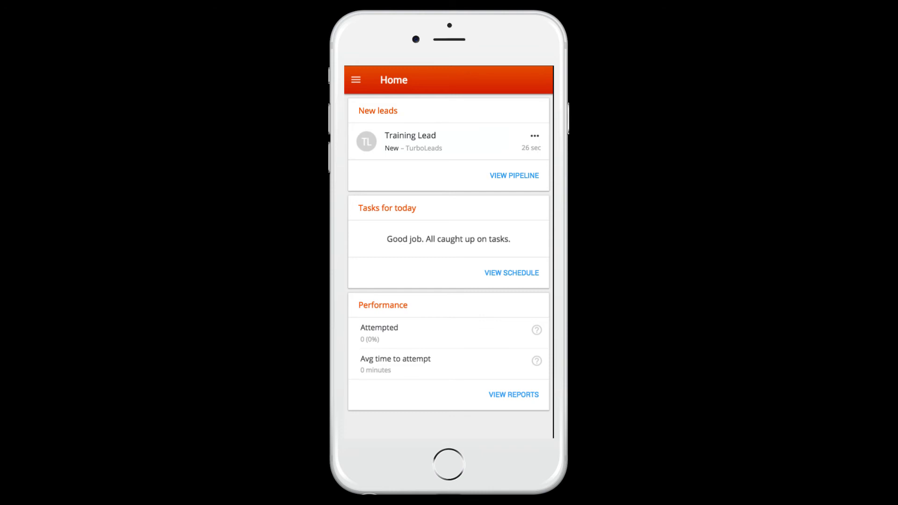
pyautogui.click(412, 154)
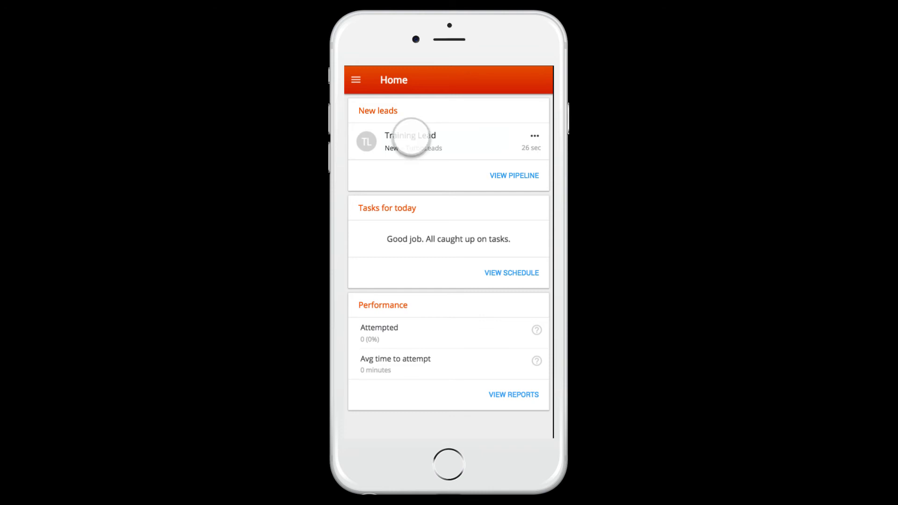
pyautogui.click(410, 141)
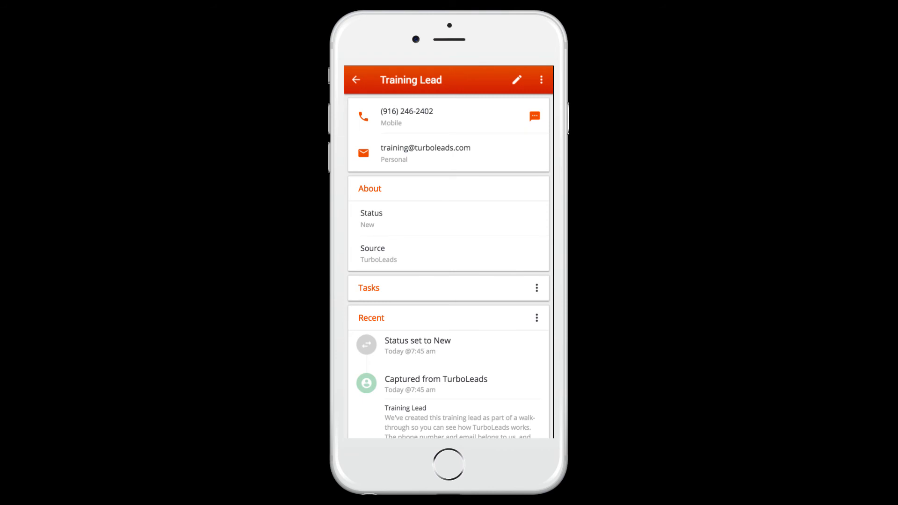
# Step: Call the Training Lead's mobile phone number
pyautogui.click(363, 117)
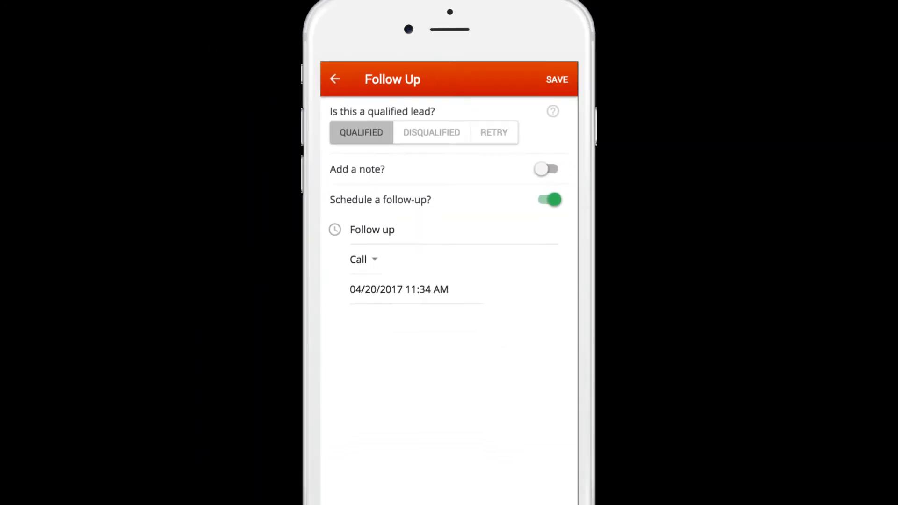
# Step: Save the qualified follow-up, review the lead, and open the navigation menu
pyautogui.click(556, 80)
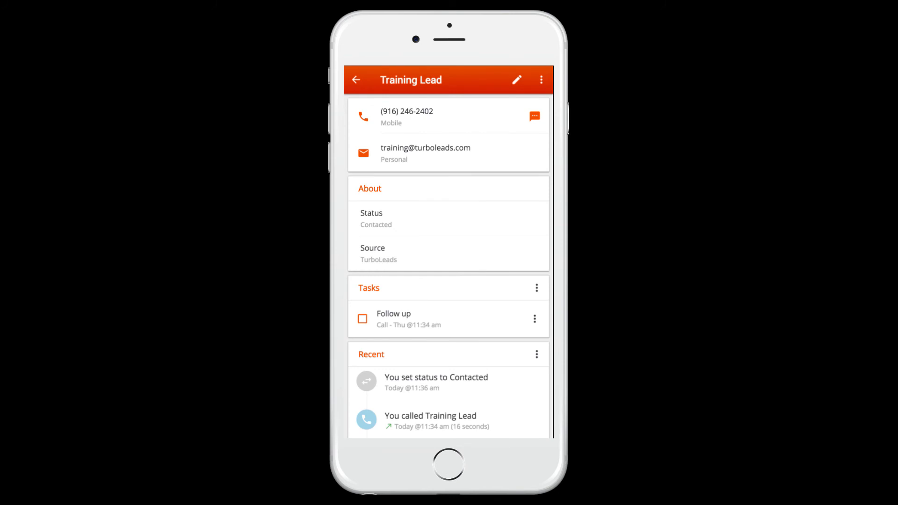
pyautogui.click(378, 216)
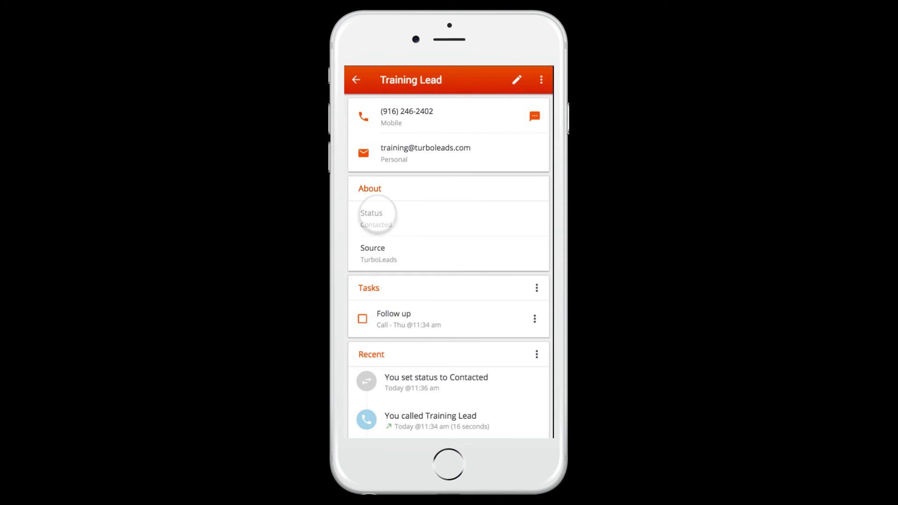
pyautogui.click(376, 218)
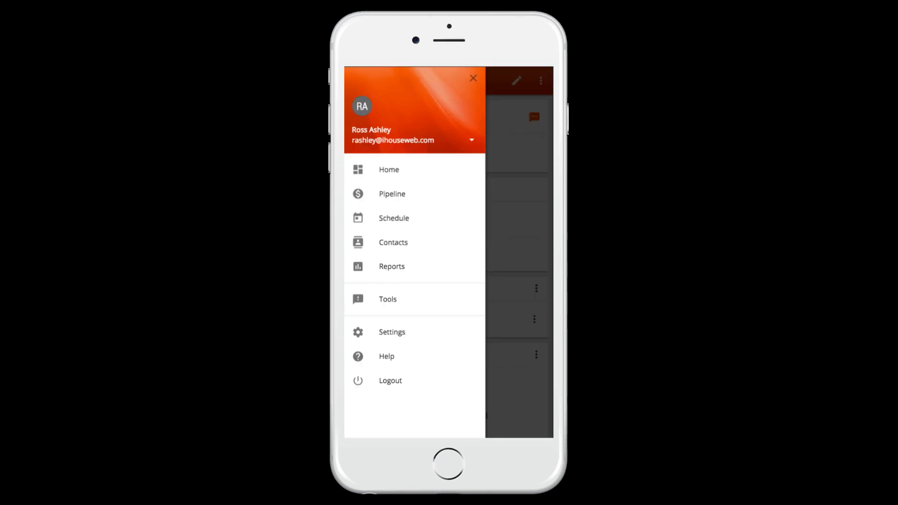
# Step: Open Reports and delete the training lead in the confirmation dialog
pyautogui.click(392, 268)
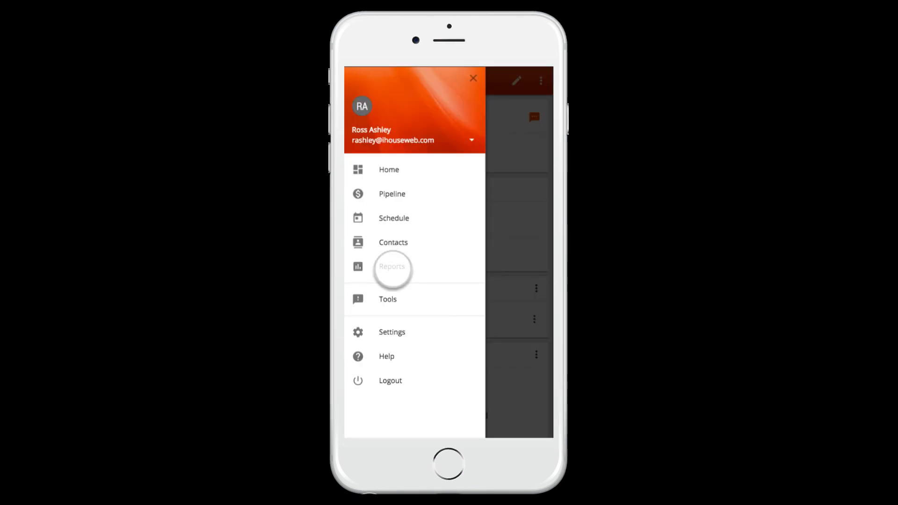
pyautogui.click(392, 270)
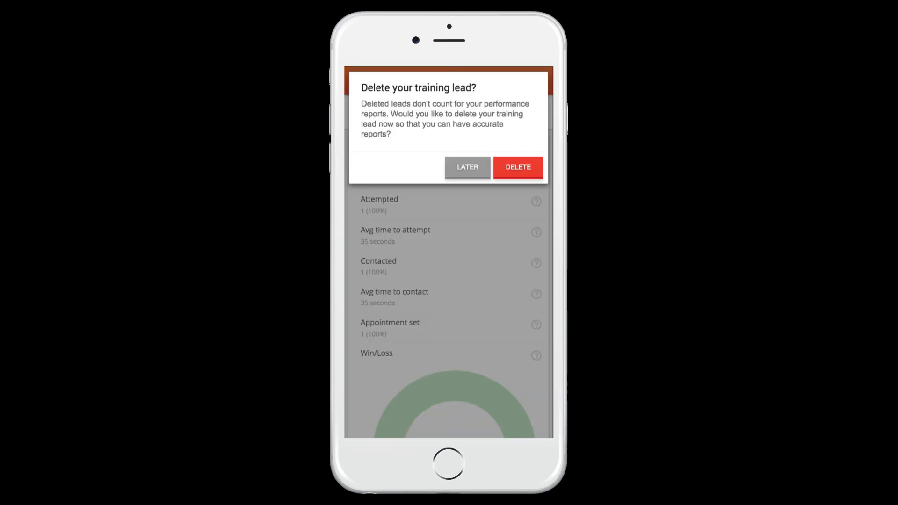
pyautogui.click(518, 167)
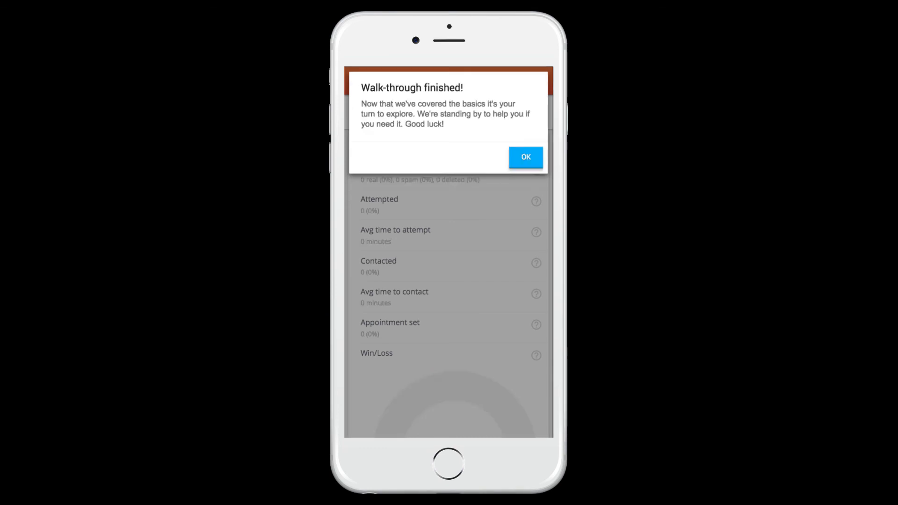